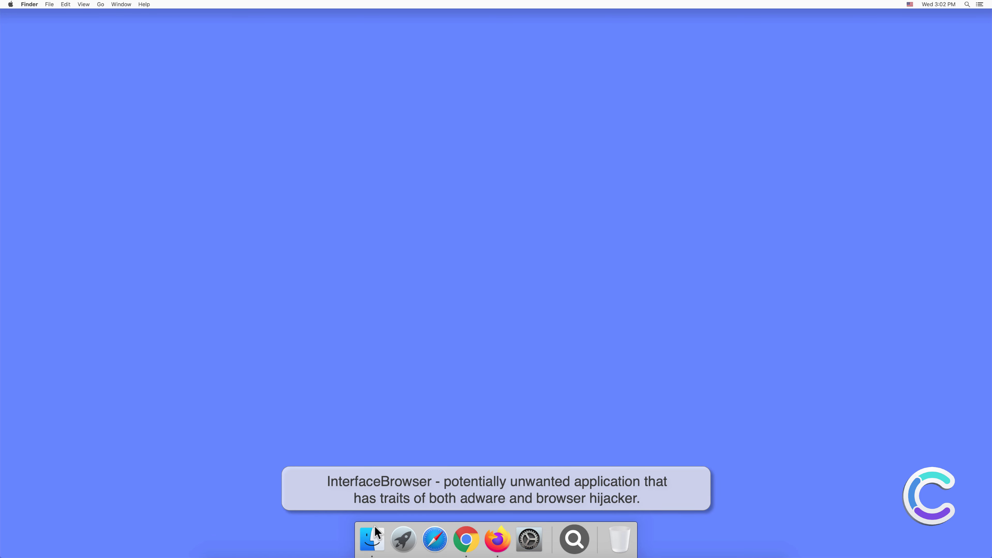
Check the Applications folder in a Finder window and close it
{"action": "left_click", "coordinate": [372, 538]}
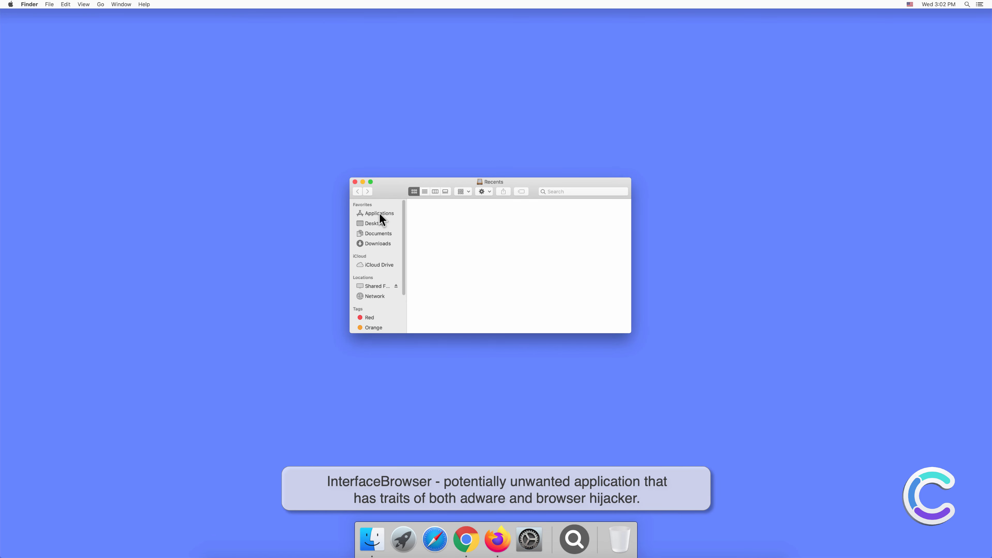
{"action": "left_click", "coordinate": [376, 214]}
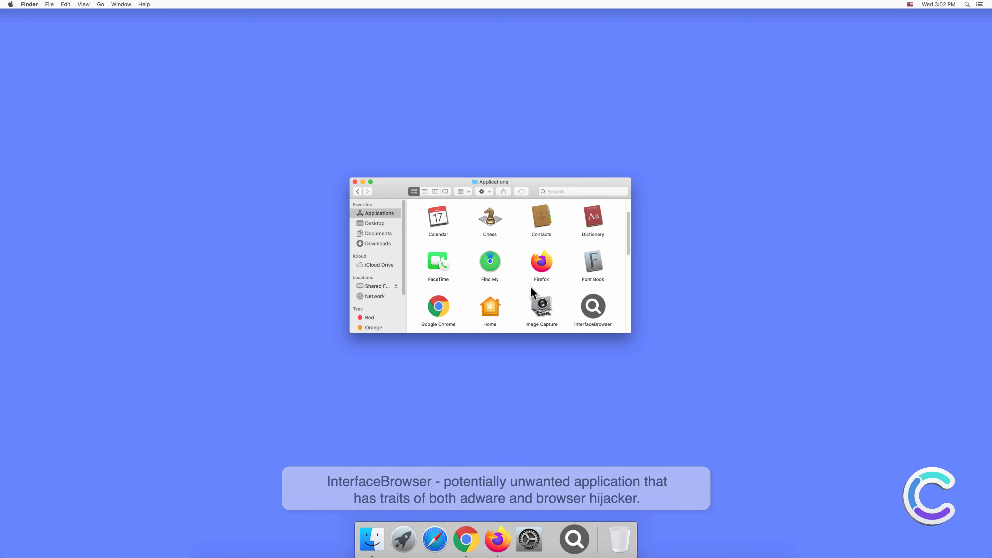
{"action": "mouse_move", "coordinate": [619, 335]}
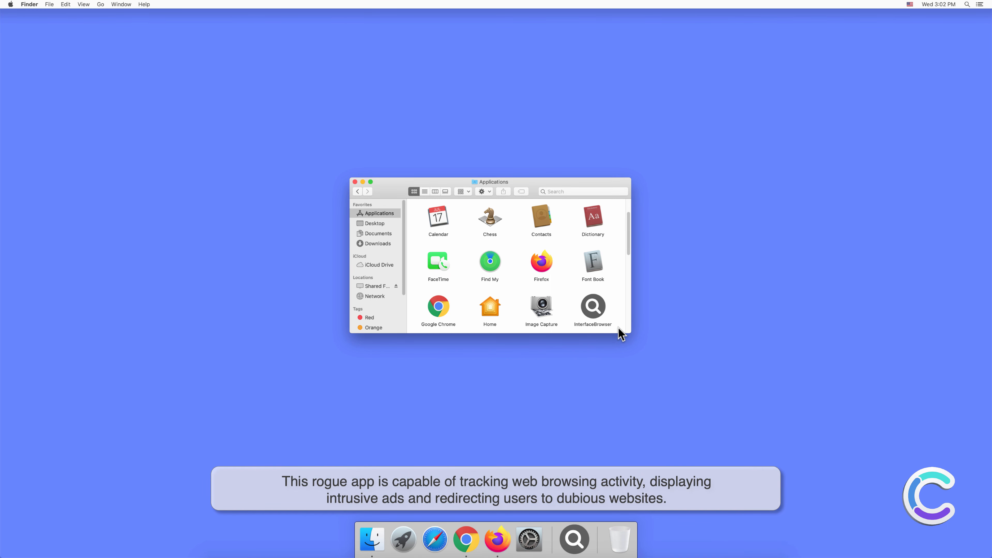
{"action": "left_click", "coordinate": [355, 181]}
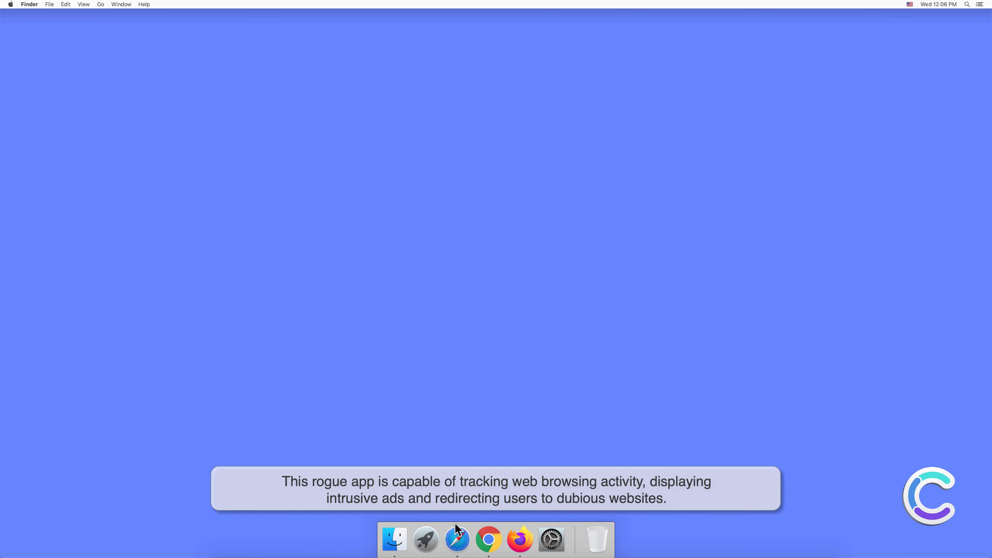
Launch Safari and view its Extensions preferences listing the InterfaceBrowser extension
{"action": "left_click", "coordinate": [457, 539]}
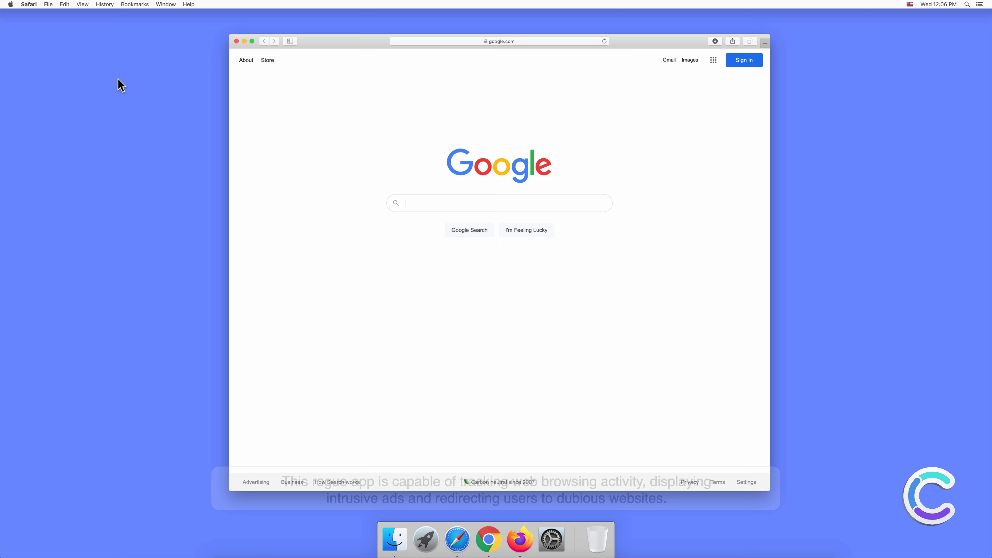
{"action": "left_click", "coordinate": [28, 5]}
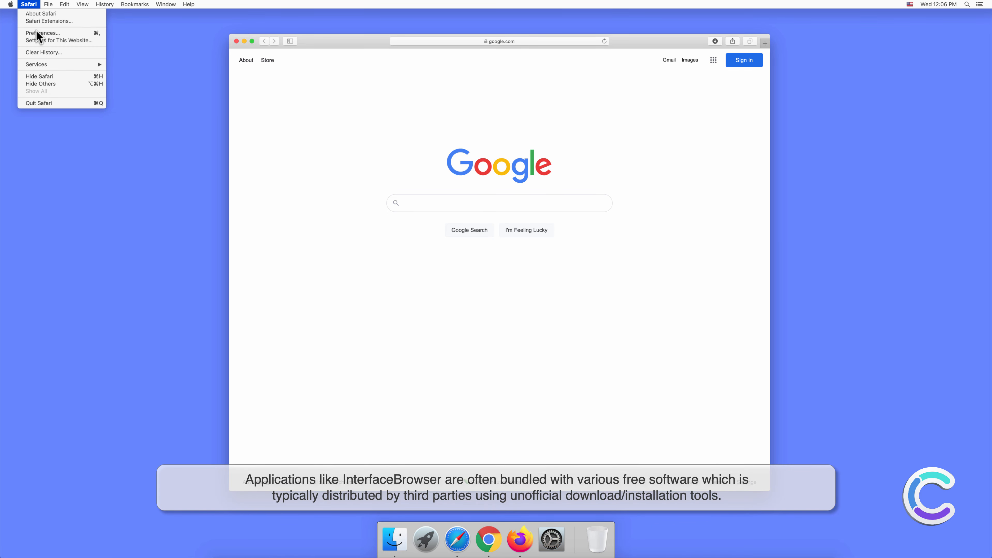
{"action": "left_click", "coordinate": [42, 33]}
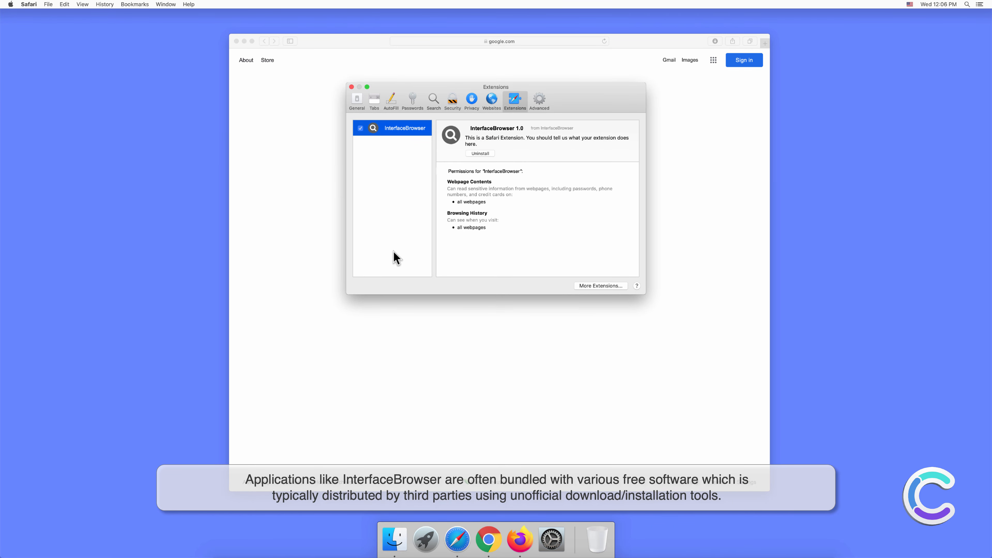
{"action": "mouse_move", "coordinate": [391, 259]}
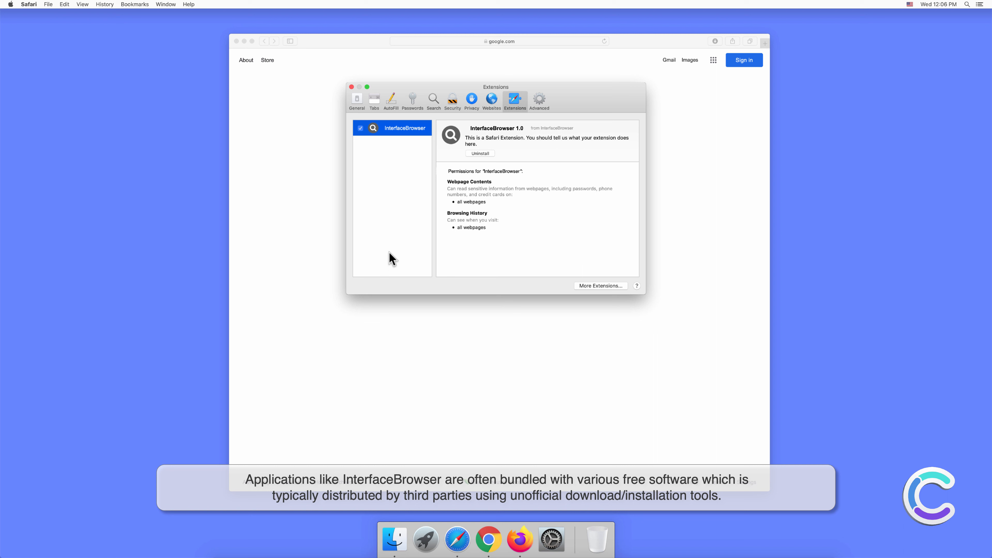
{"action": "mouse_move", "coordinate": [355, 158]}
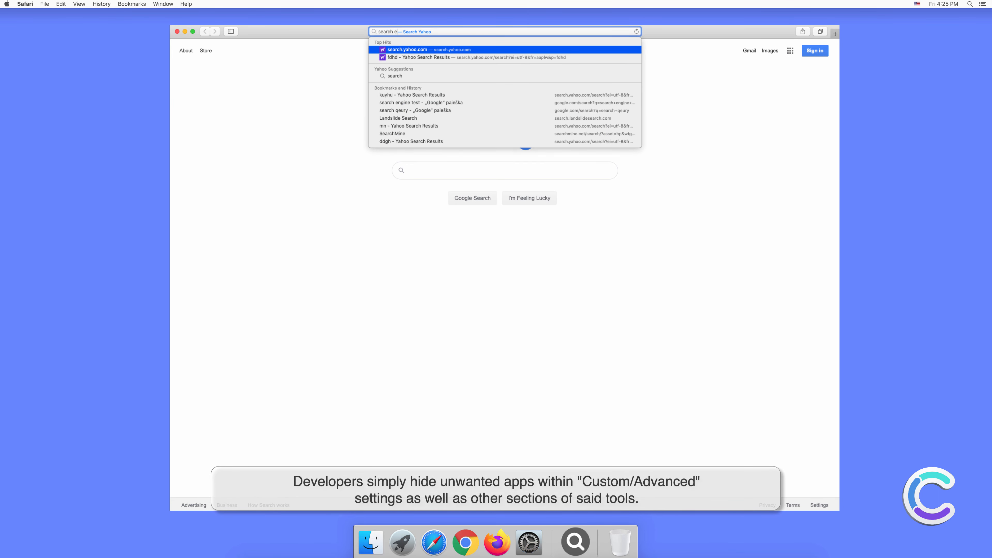
Load the Google results for 'search engine test' and dismiss the Safari menu
{"action": "left_click", "coordinate": [421, 103]}
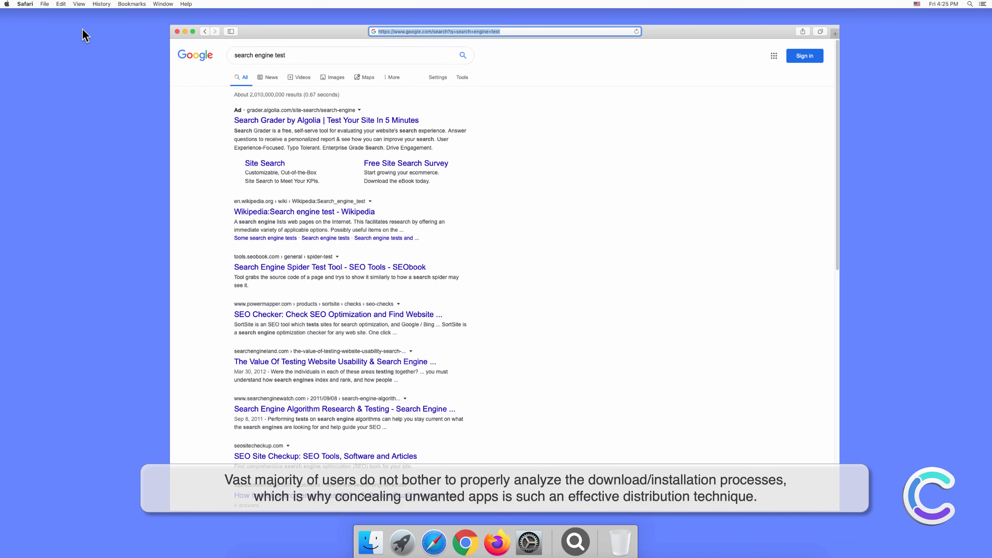
{"action": "left_click", "coordinate": [25, 5]}
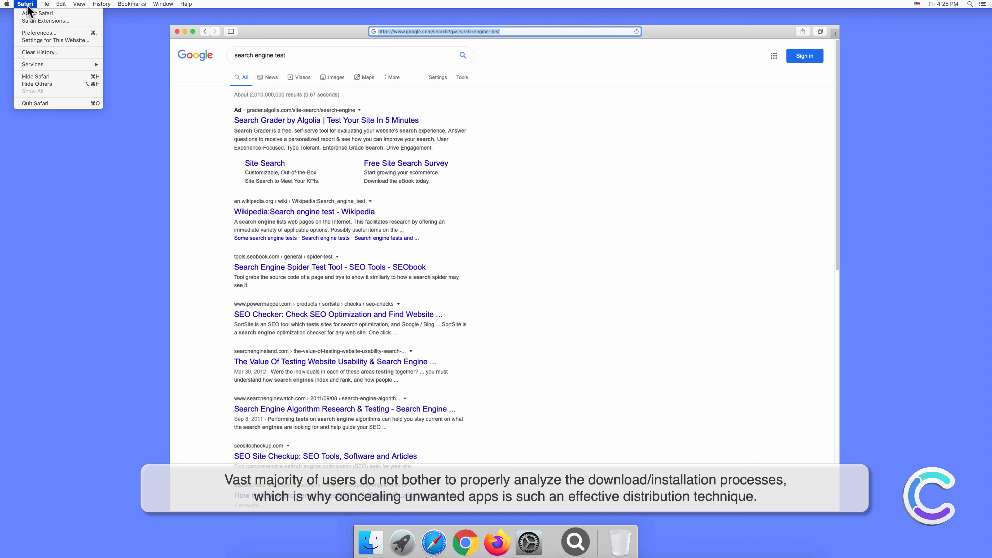
{"action": "mouse_move", "coordinate": [40, 37]}
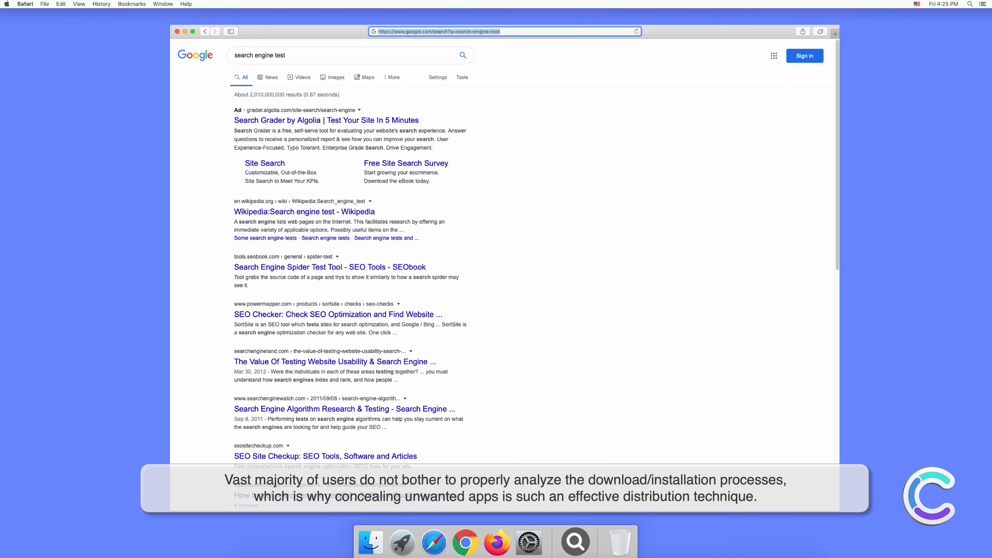
{"action": "left_click", "coordinate": [604, 198]}
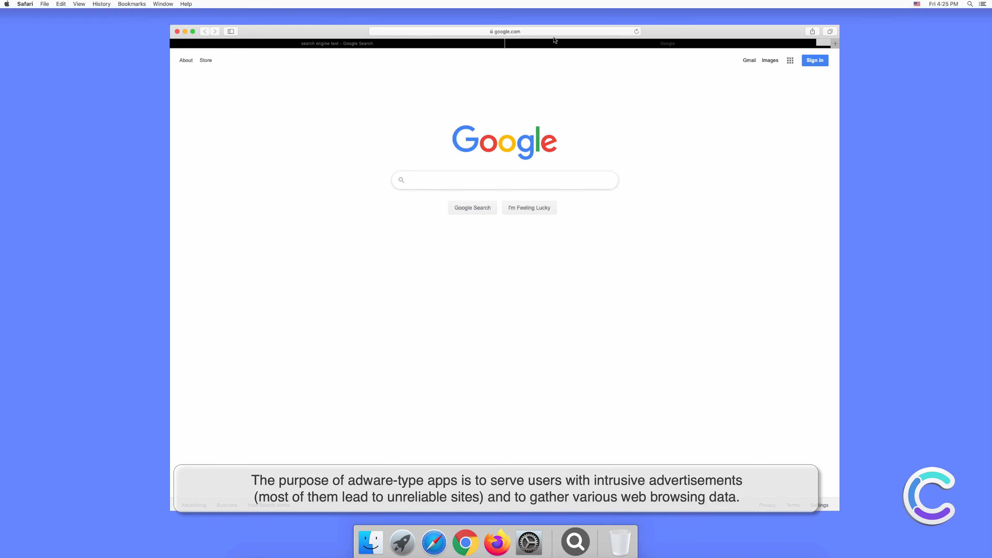
Search Google for 'testing search engine' in the new tab, then close Safari
{"action": "left_click", "coordinate": [504, 31]}
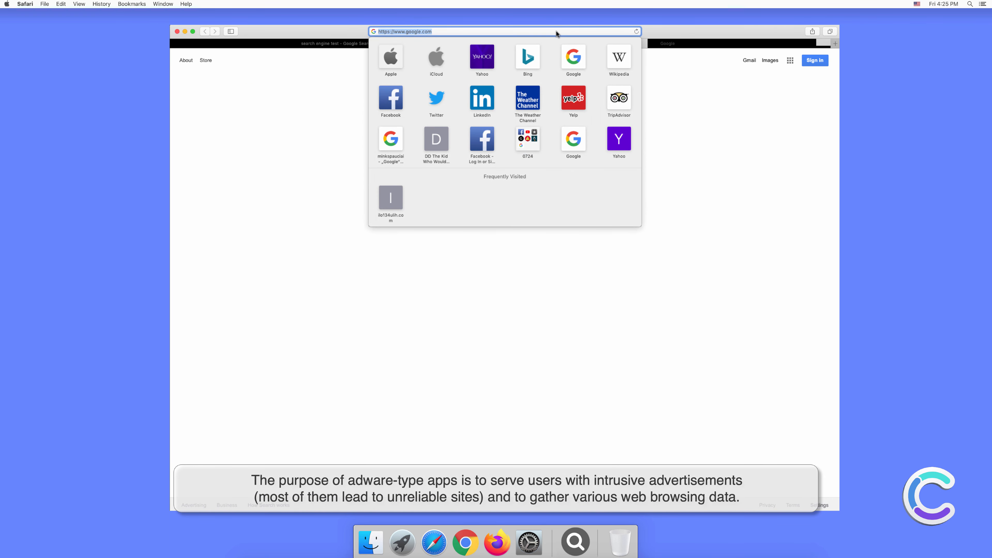
{"action": "type", "text": "testing"}
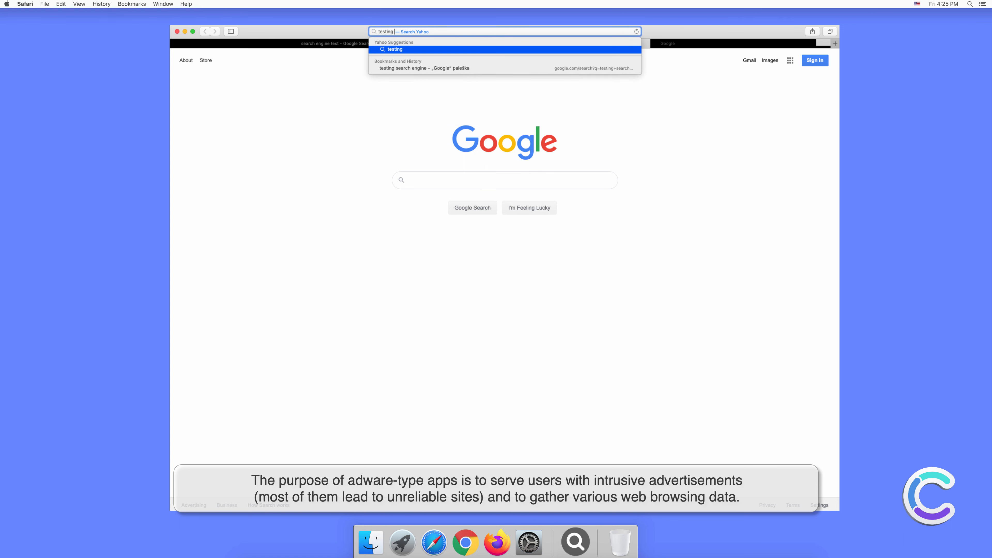
{"action": "type", "text": "sear"}
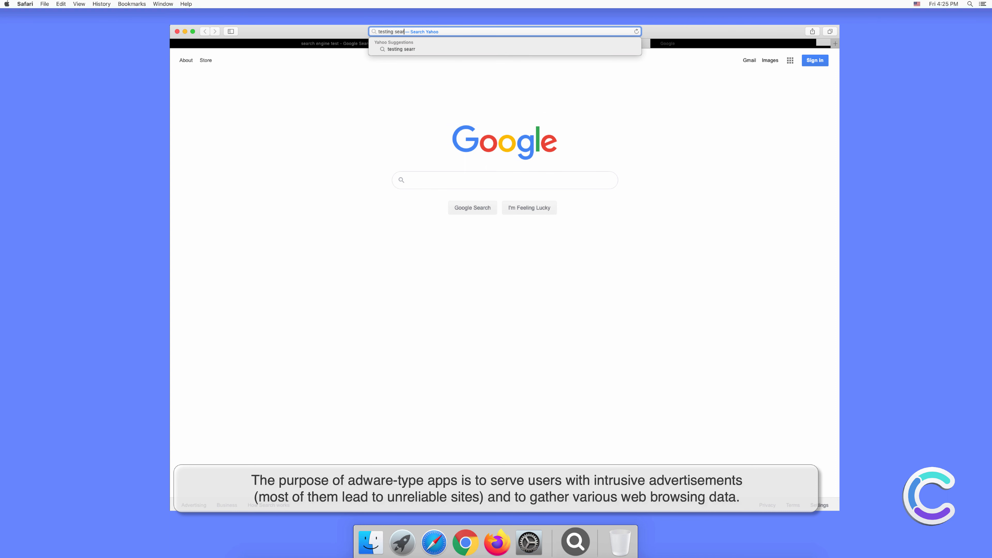
{"action": "key", "text": "Return"}
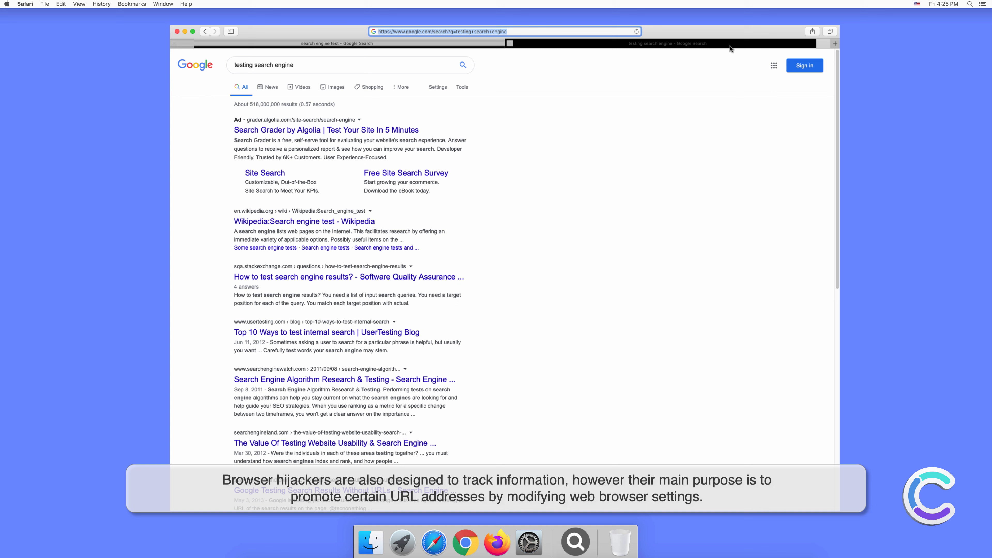
{"action": "mouse_move", "coordinate": [816, 51]}
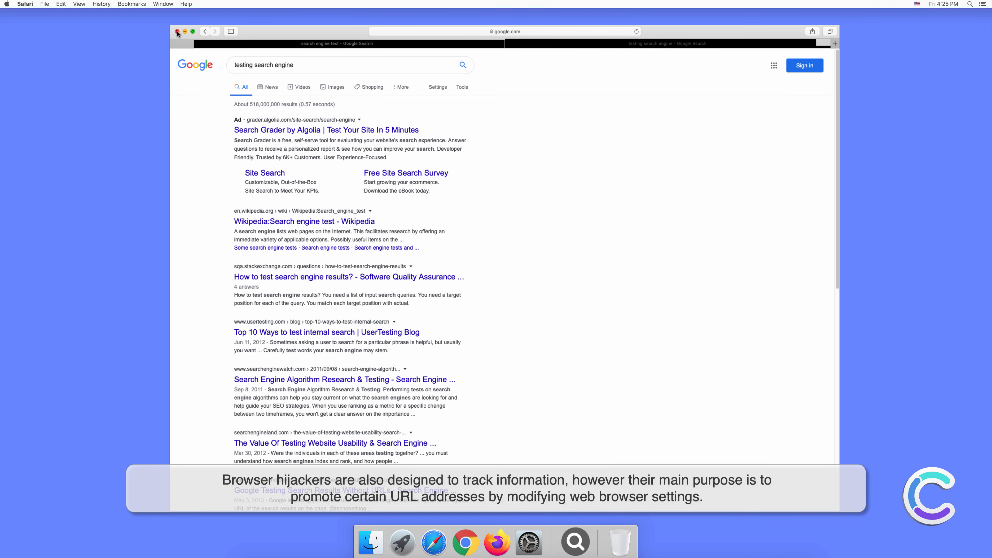
{"action": "left_click", "coordinate": [178, 32]}
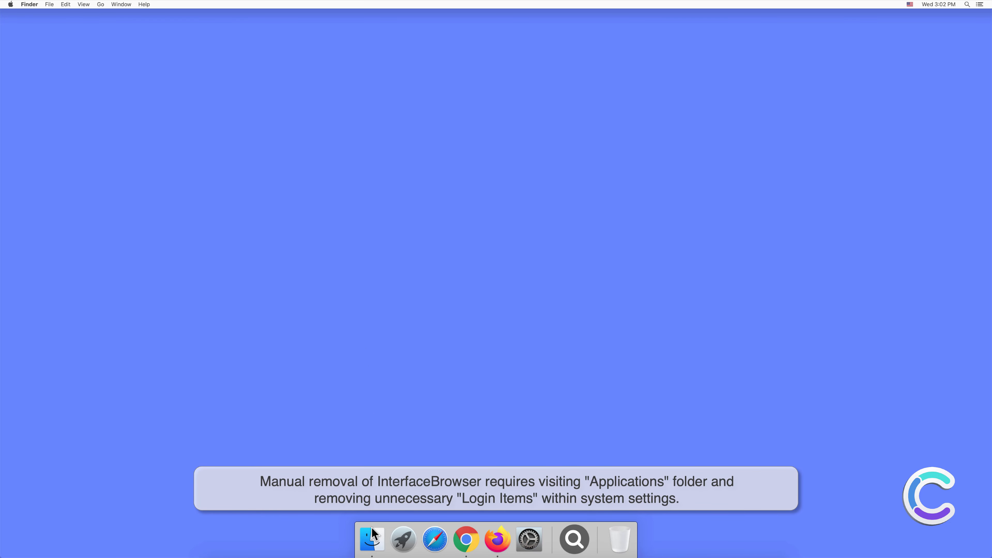
Move InterfaceBrowser from Applications to the Trash and close the Finder window
{"action": "left_click", "coordinate": [371, 538]}
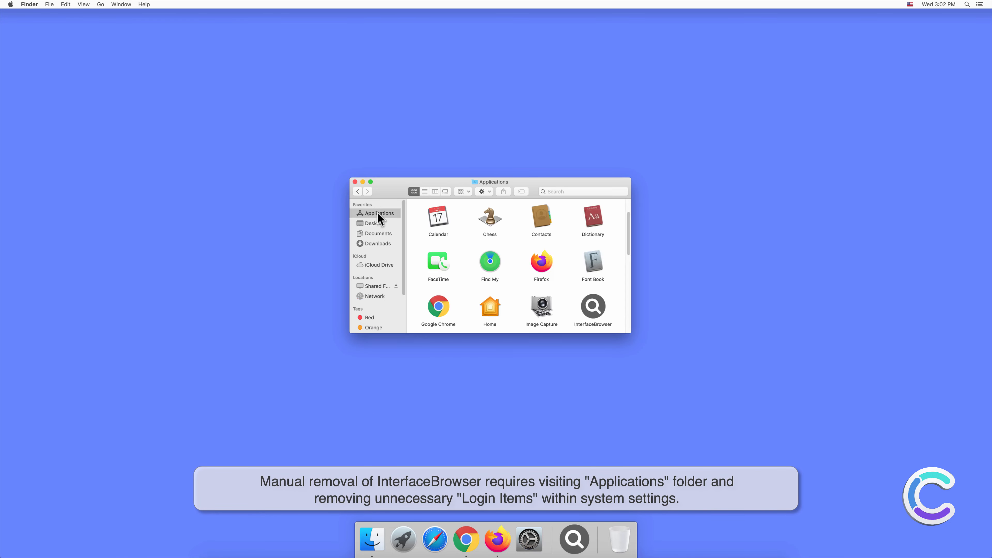
{"action": "left_click", "coordinate": [592, 305]}
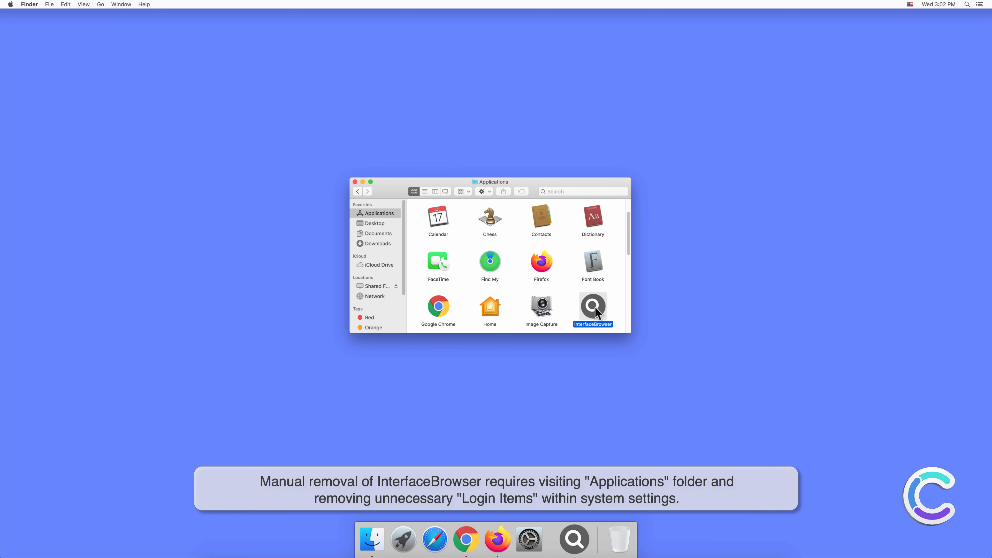
{"action": "mouse_move", "coordinate": [617, 337]}
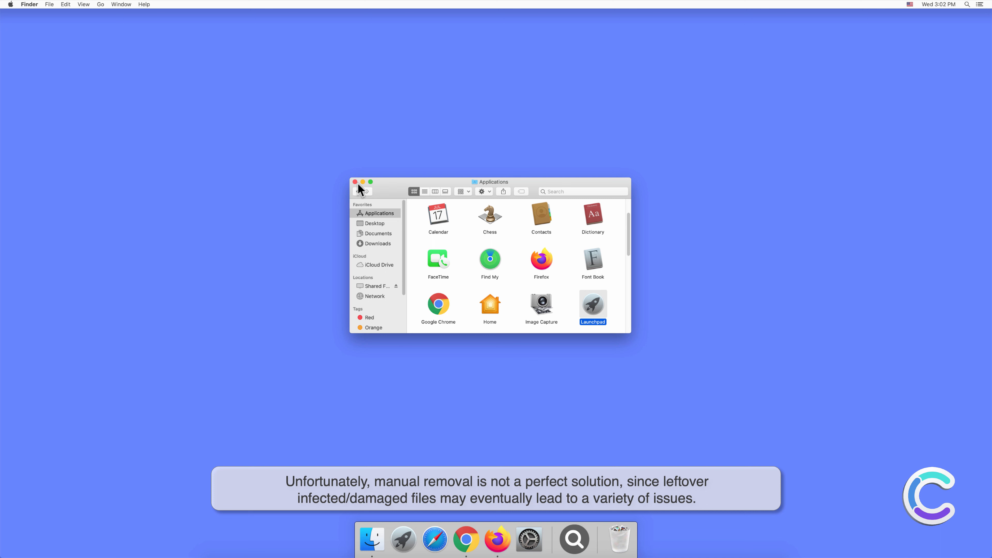
{"action": "left_click", "coordinate": [355, 183]}
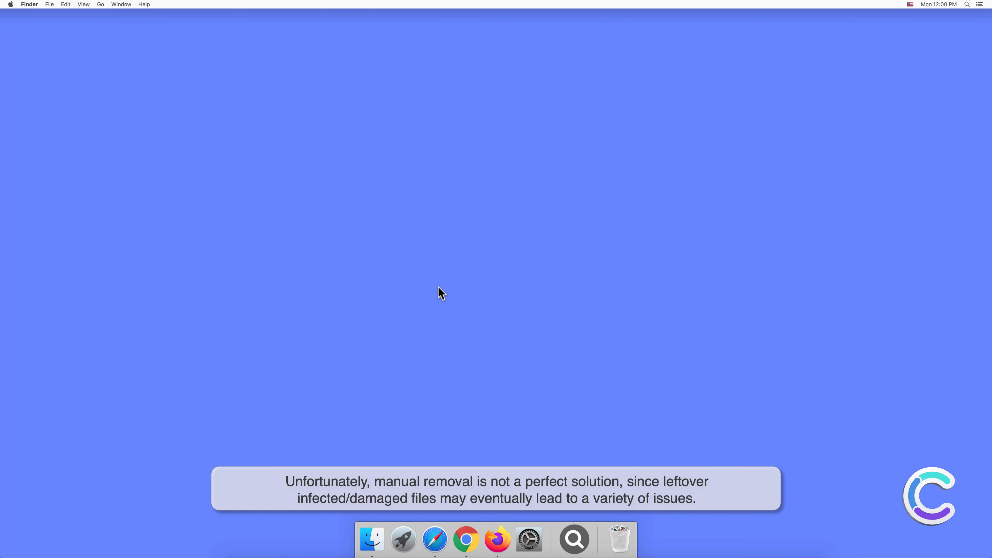
Verify Users & Groups shows no login items, then close System Preferences
{"action": "left_click", "coordinate": [528, 538]}
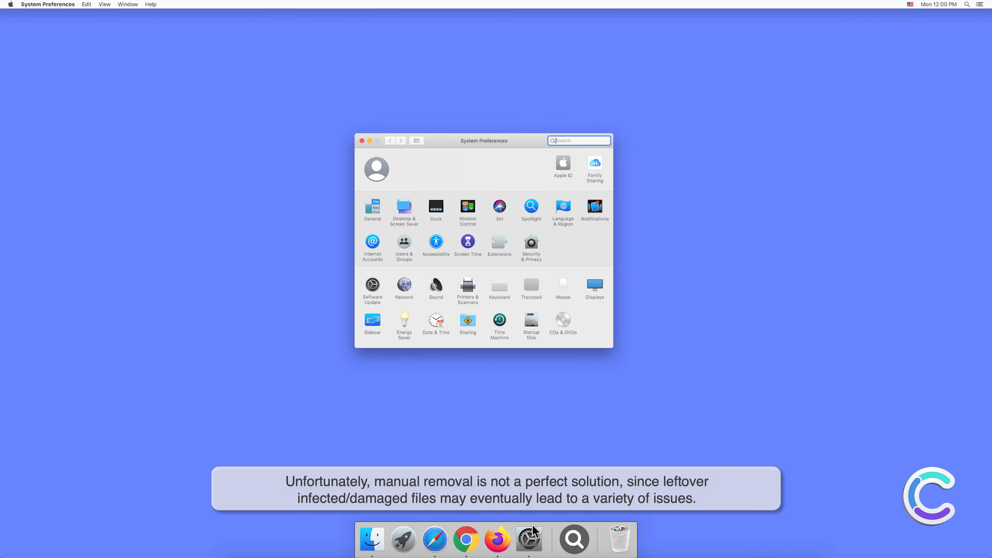
{"action": "mouse_move", "coordinate": [404, 248]}
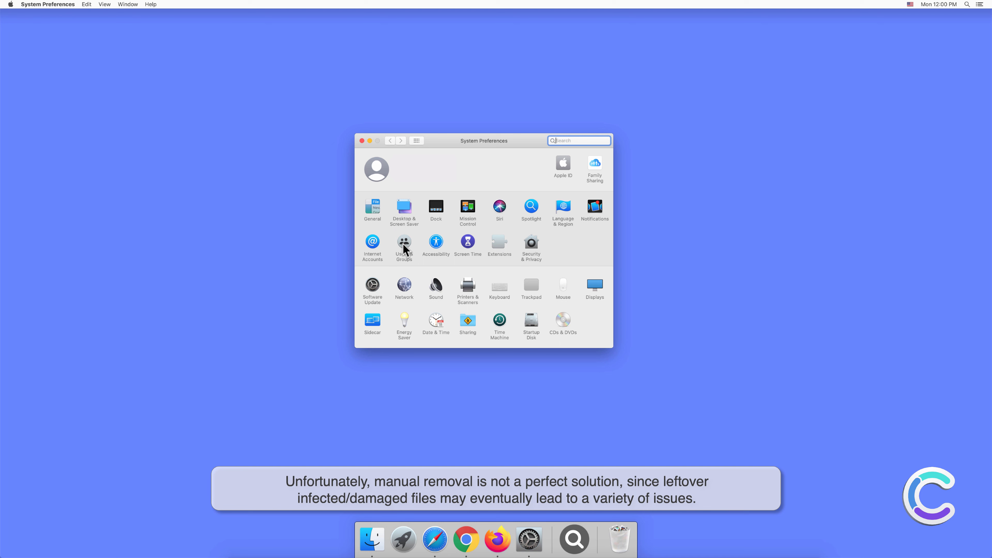
{"action": "left_click", "coordinate": [403, 245]}
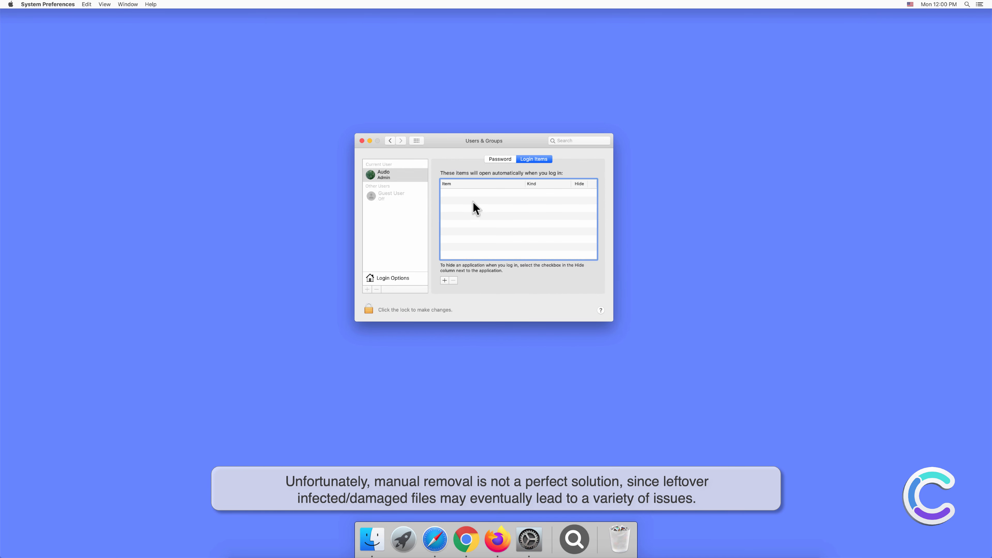
{"action": "left_click", "coordinate": [361, 141]}
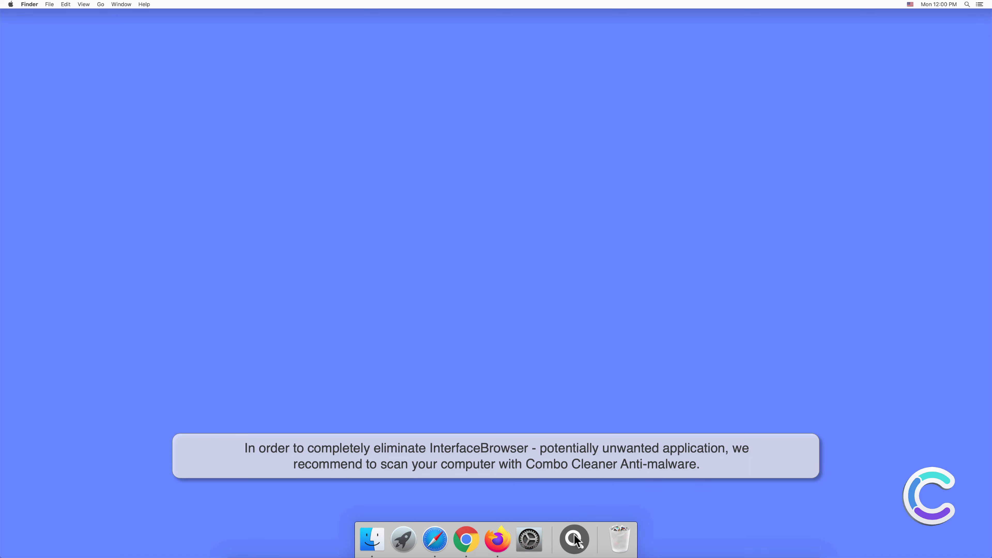
Remove the leftover magnifying-glass app icon from the Dock via Options
{"action": "right_click", "coordinate": [573, 539]}
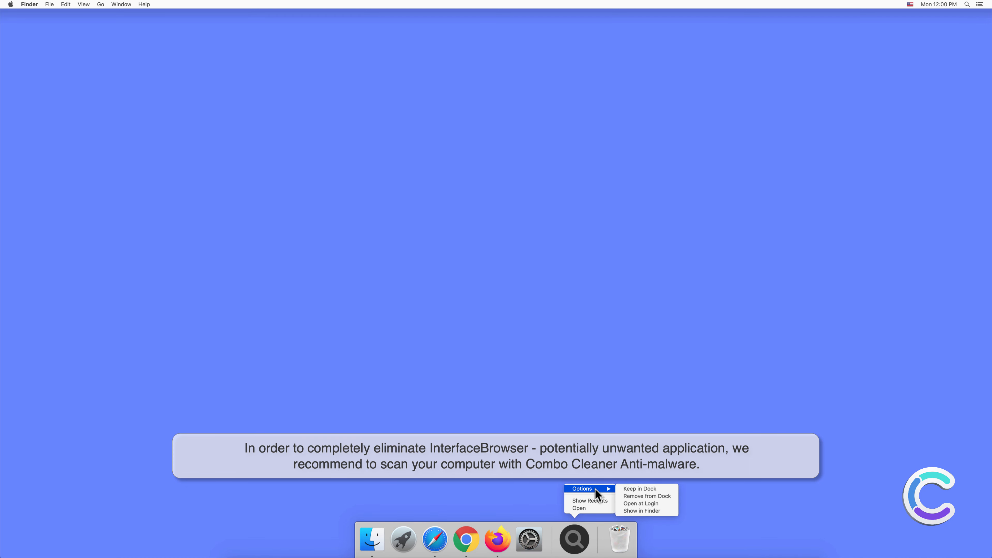
{"action": "left_click", "coordinate": [629, 502]}
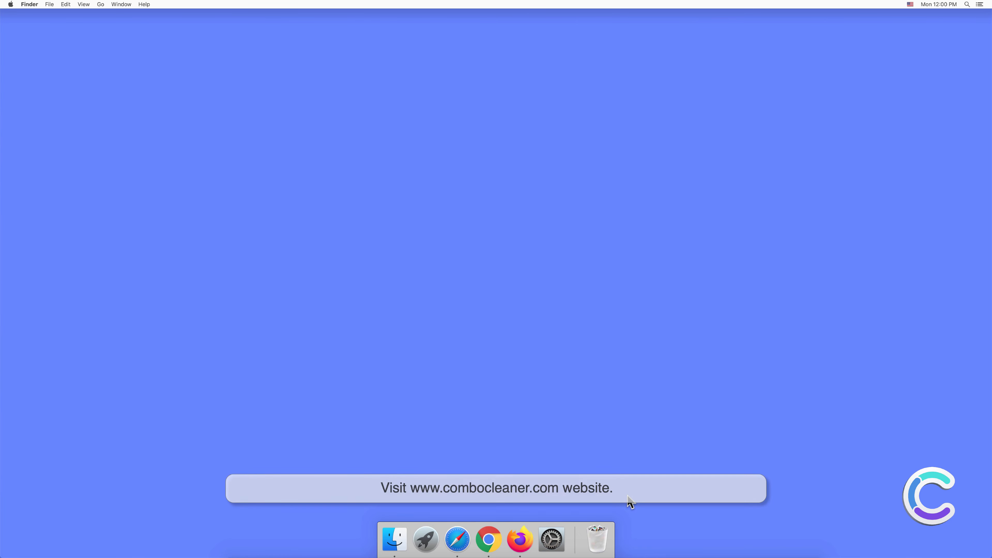
{"action": "mouse_move", "coordinate": [457, 541]}
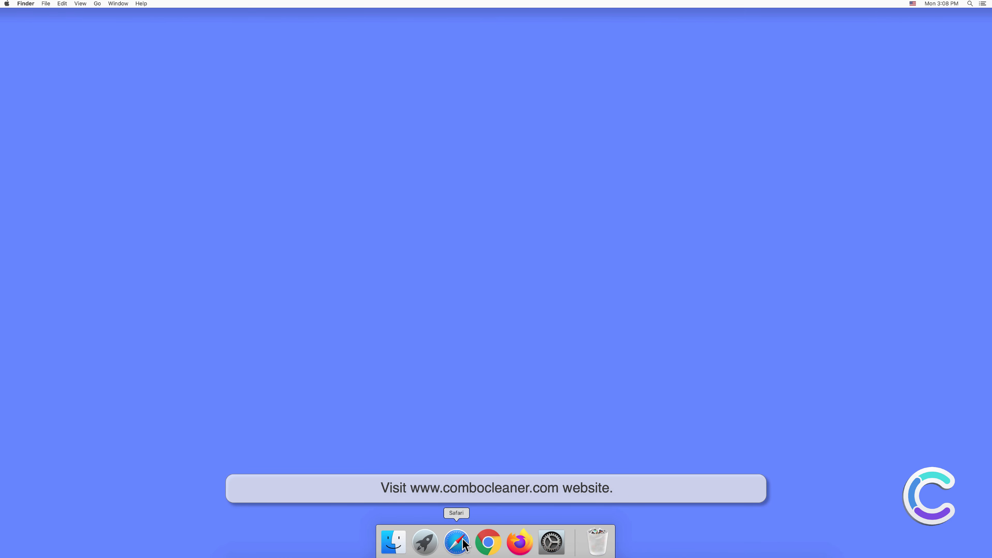
{"action": "left_click", "coordinate": [457, 542]}
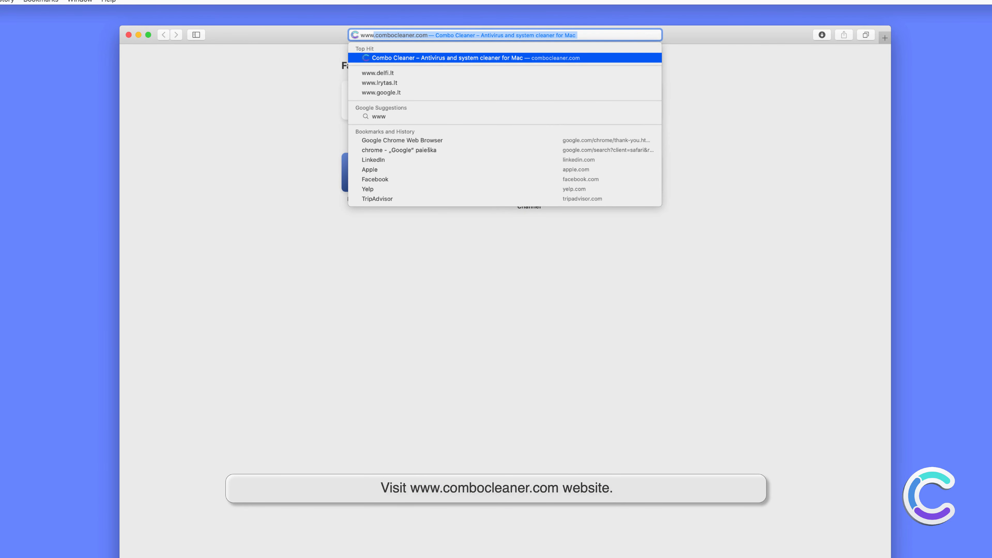
{"action": "type", "text": "ombocleaner.com"}
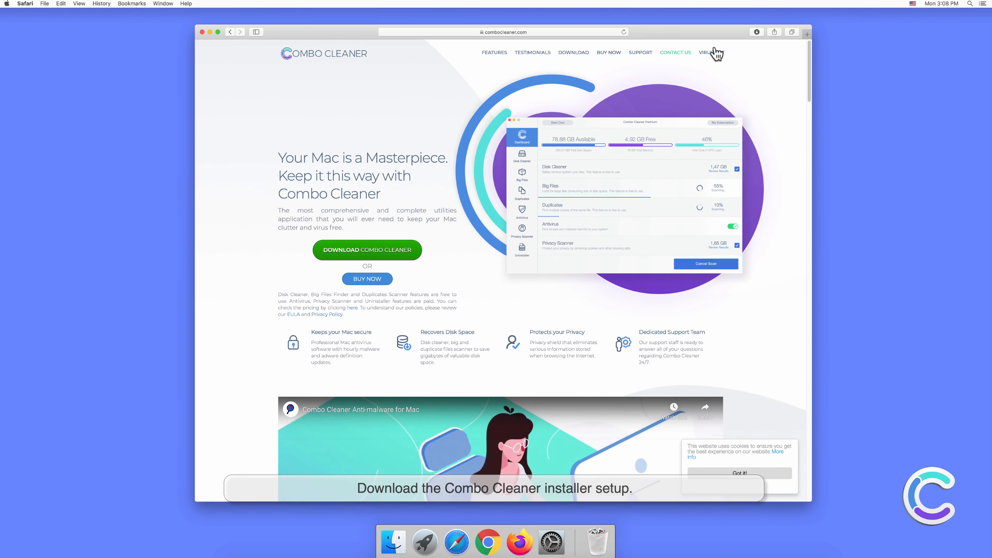
{"action": "left_click", "coordinate": [756, 31]}
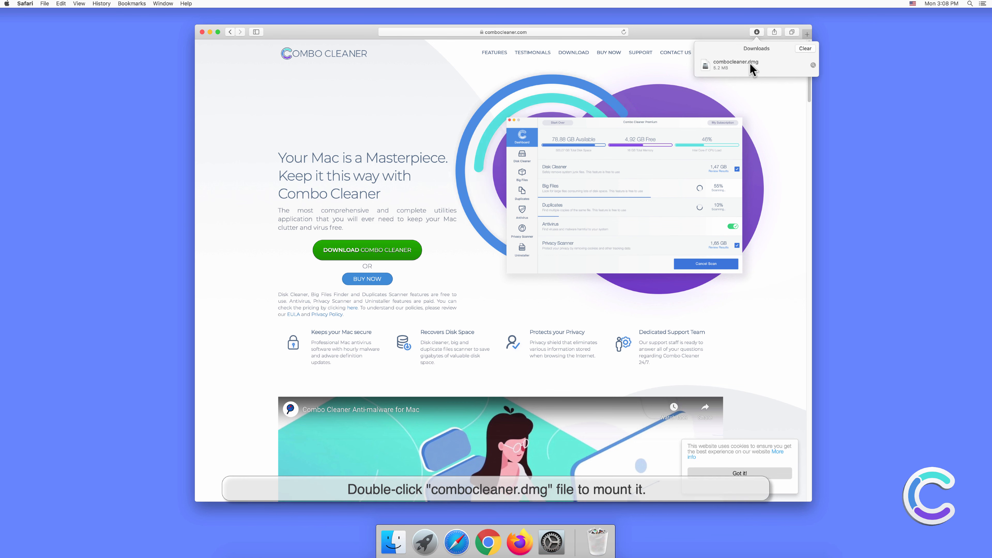
{"action": "left_click", "coordinate": [734, 65]}
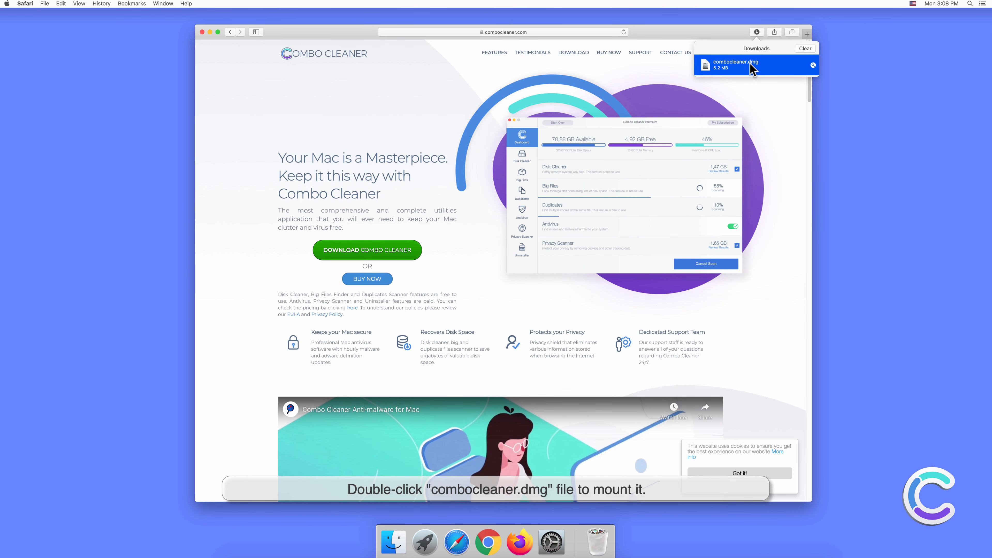
{"action": "double_click", "coordinate": [733, 64]}
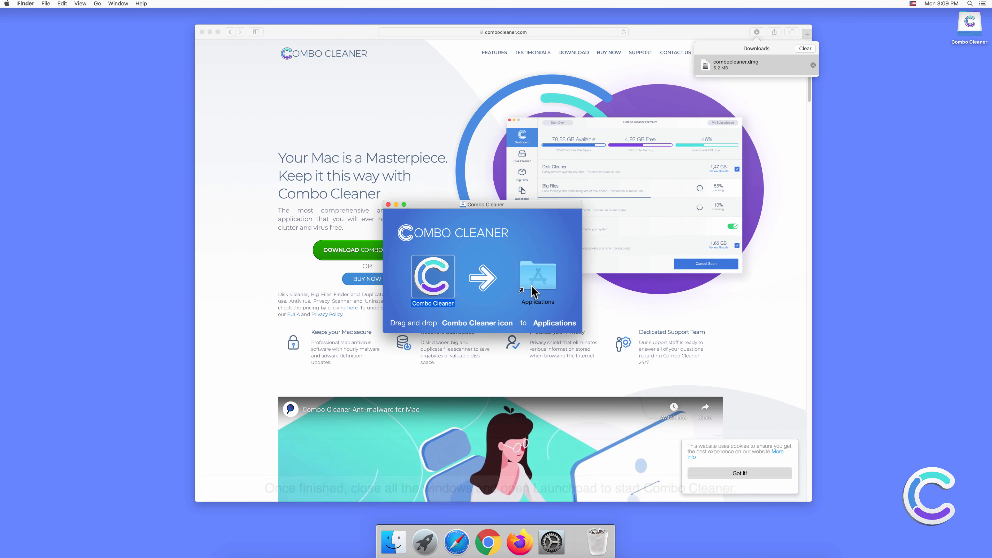
{"action": "mouse_move", "coordinate": [401, 223]}
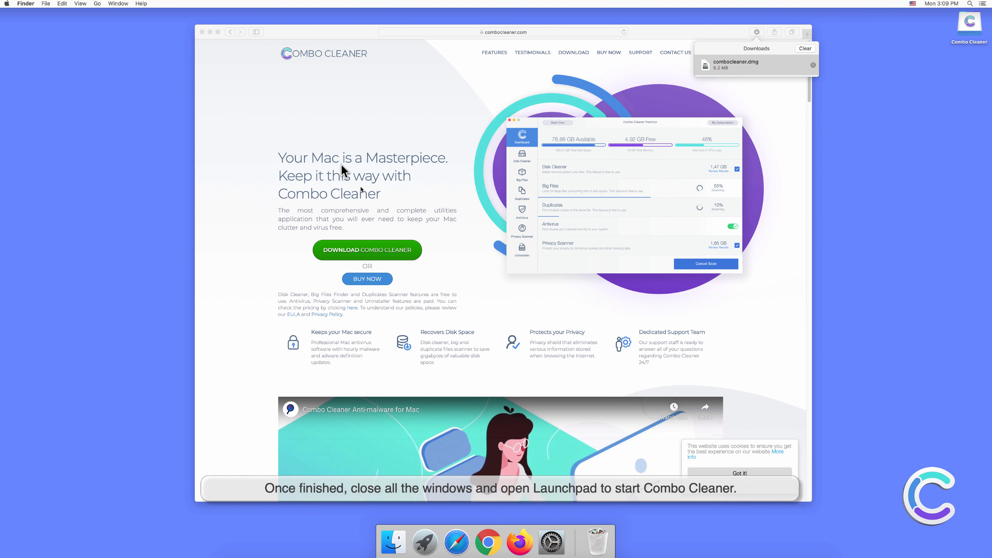
Close Safari, launch Combo Cleaner from Launchpad and allow the downloaded app to open
{"action": "left_click", "coordinate": [201, 31]}
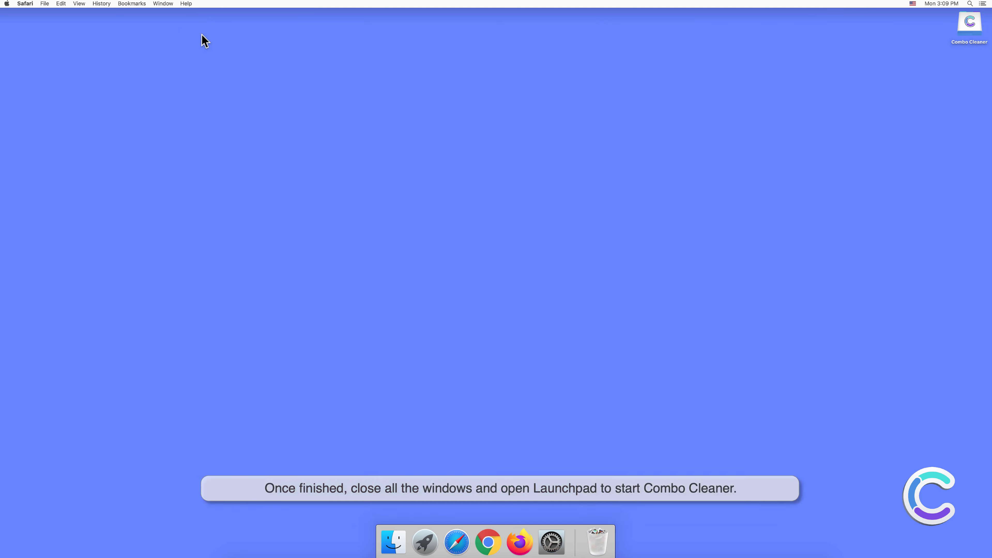
{"action": "mouse_move", "coordinate": [424, 542]}
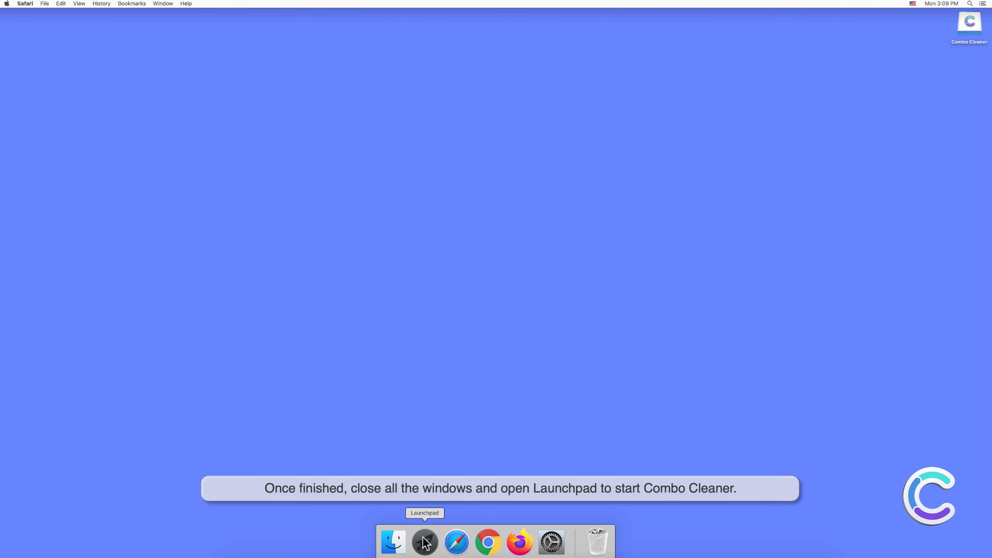
{"action": "left_click", "coordinate": [424, 542]}
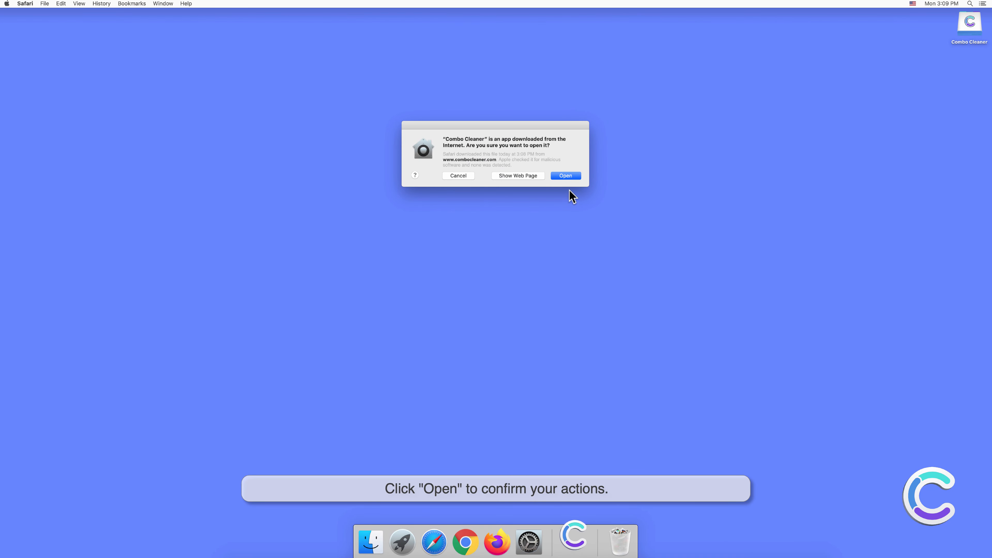
{"action": "left_click", "coordinate": [564, 175]}
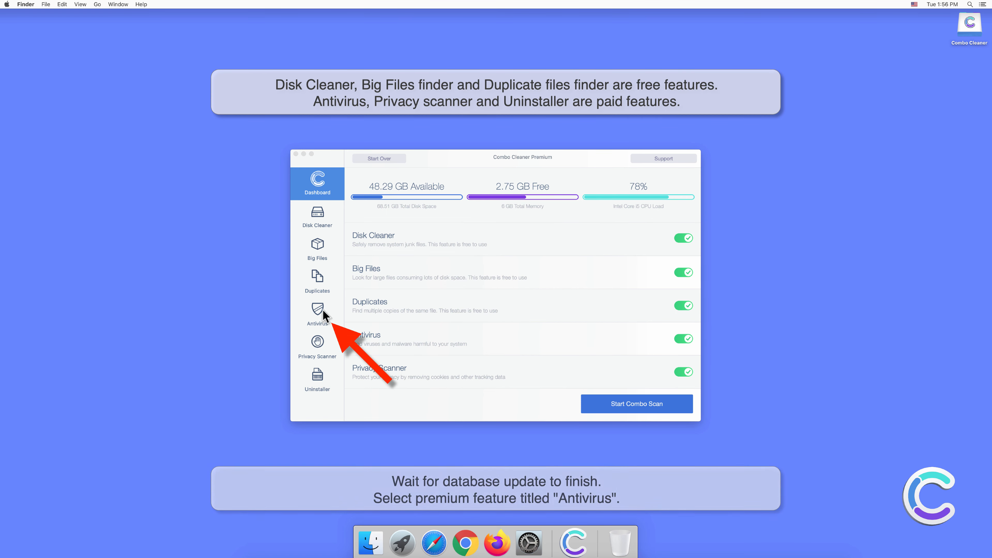
Run a Full Scan in Combo Cleaner's Antivirus, detecting ten adware threats
{"action": "left_click", "coordinate": [317, 315]}
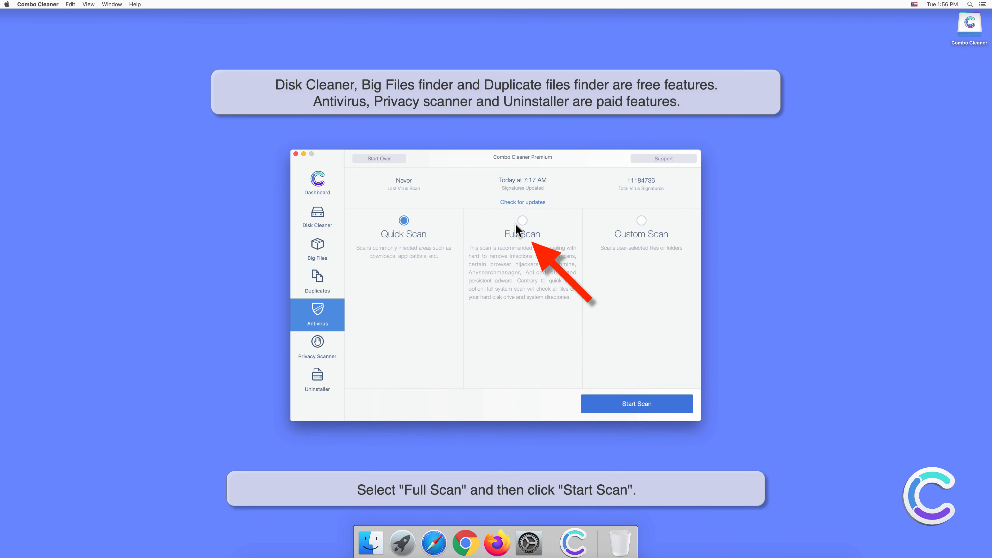
{"action": "left_click", "coordinate": [523, 220]}
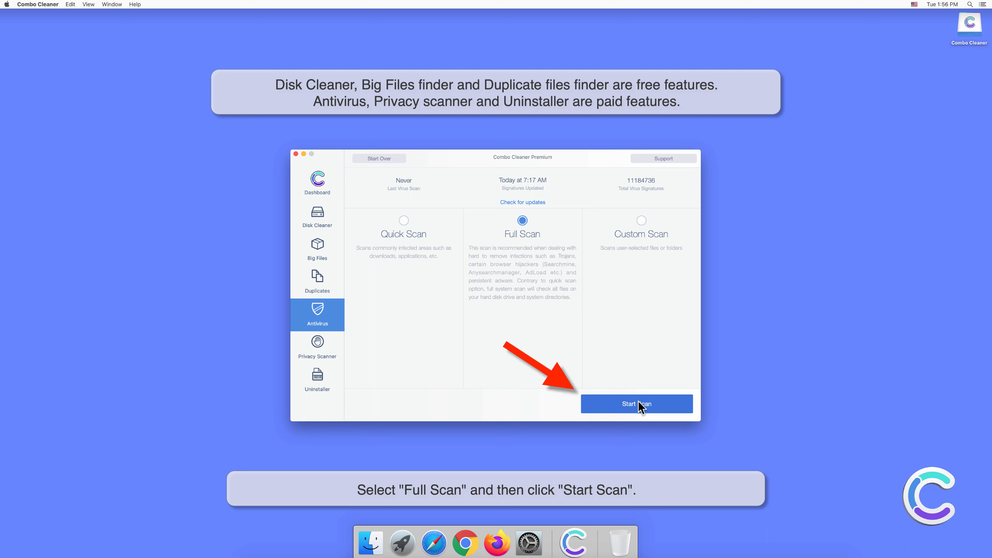
{"action": "left_click", "coordinate": [636, 403]}
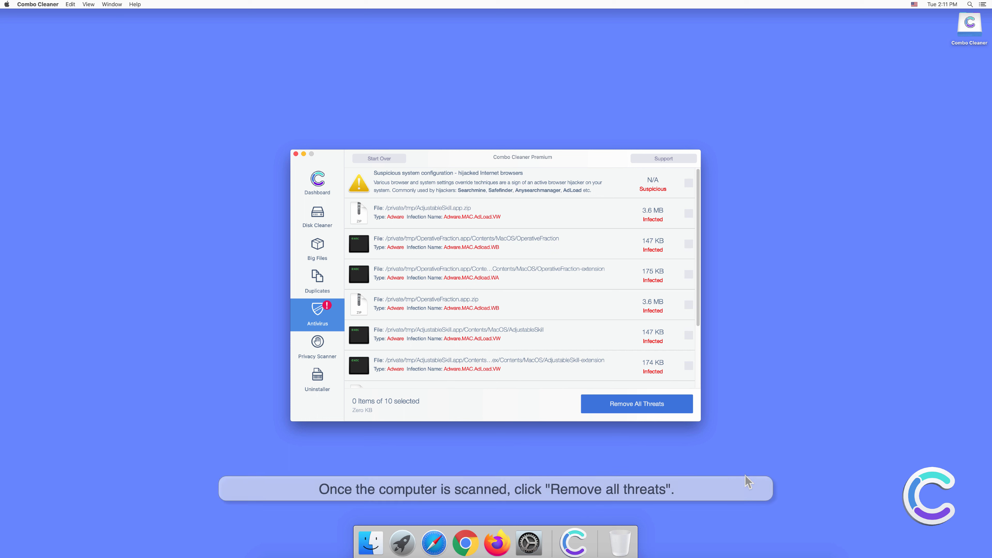
Remove all threats with administrator authentication and restart the Mac now
{"action": "left_click", "coordinate": [636, 404]}
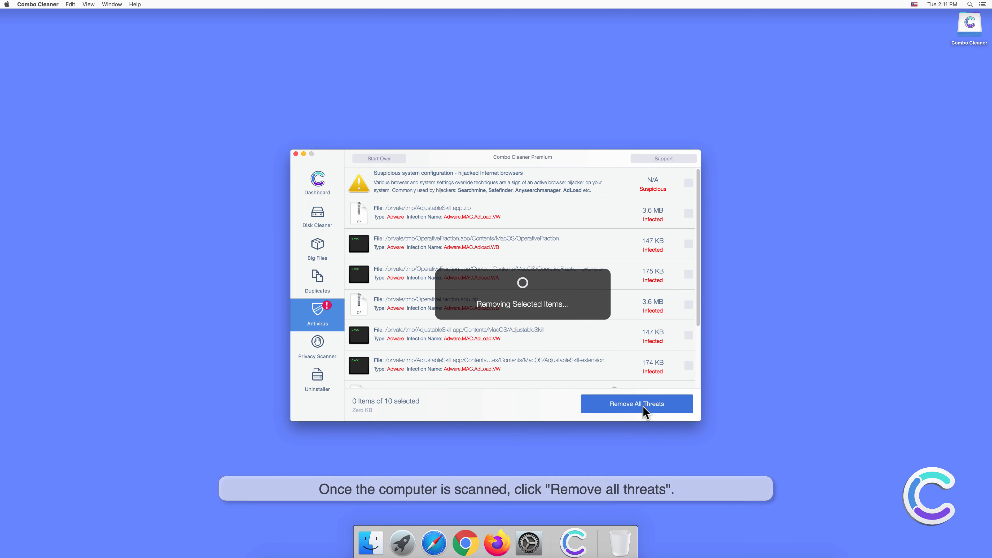
{"action": "left_click", "coordinate": [636, 403]}
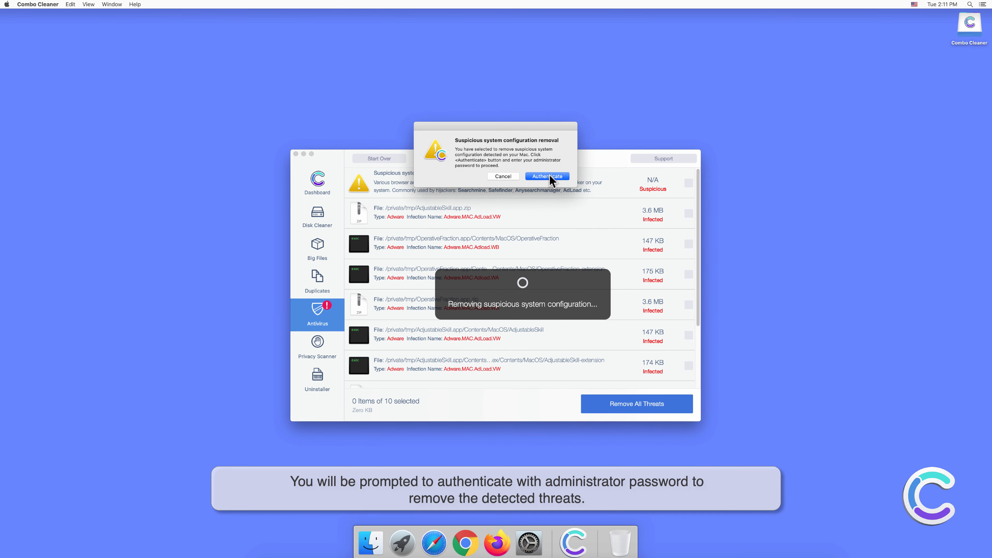
{"action": "left_click", "coordinate": [546, 176]}
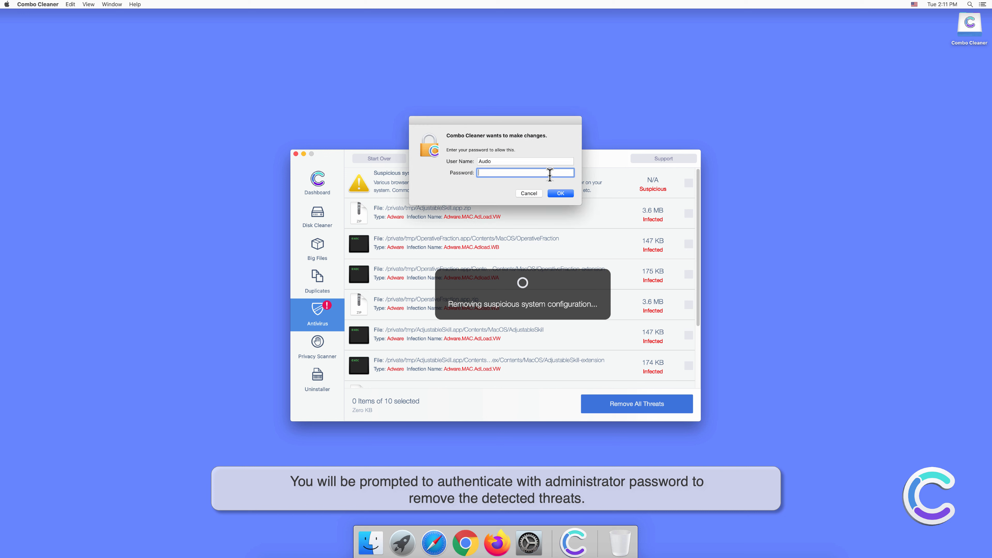
{"action": "type", "text": "•••••"}
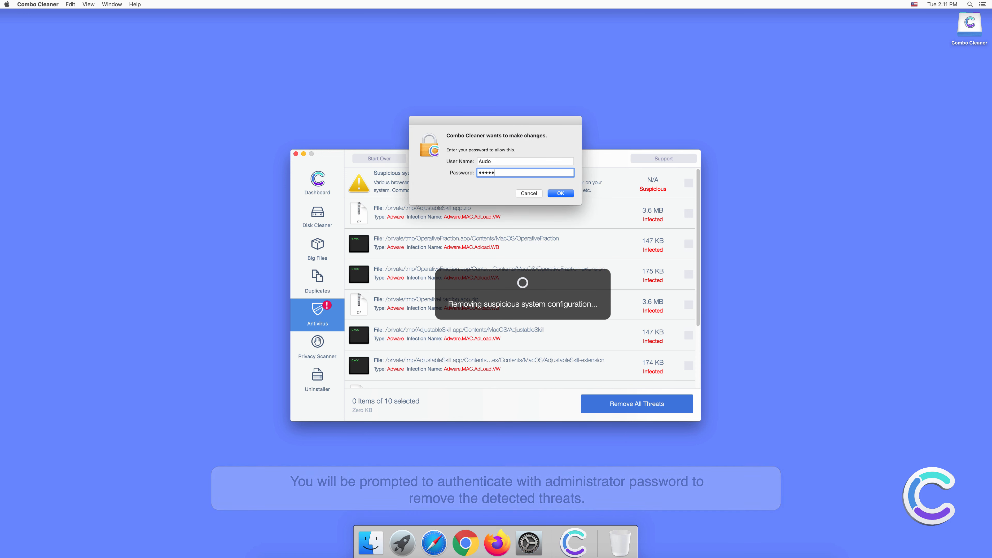
{"action": "left_click", "coordinate": [559, 193]}
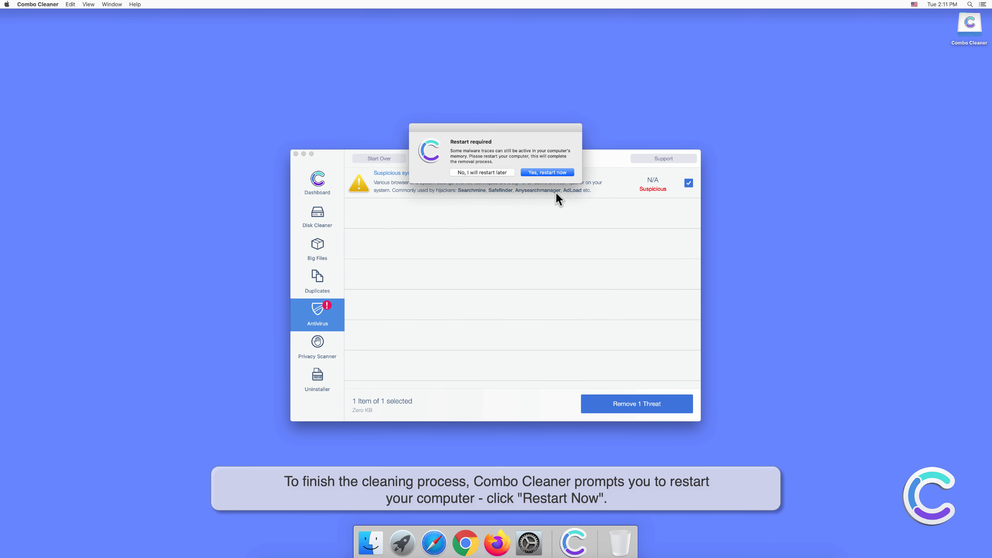
{"action": "left_click", "coordinate": [546, 172]}
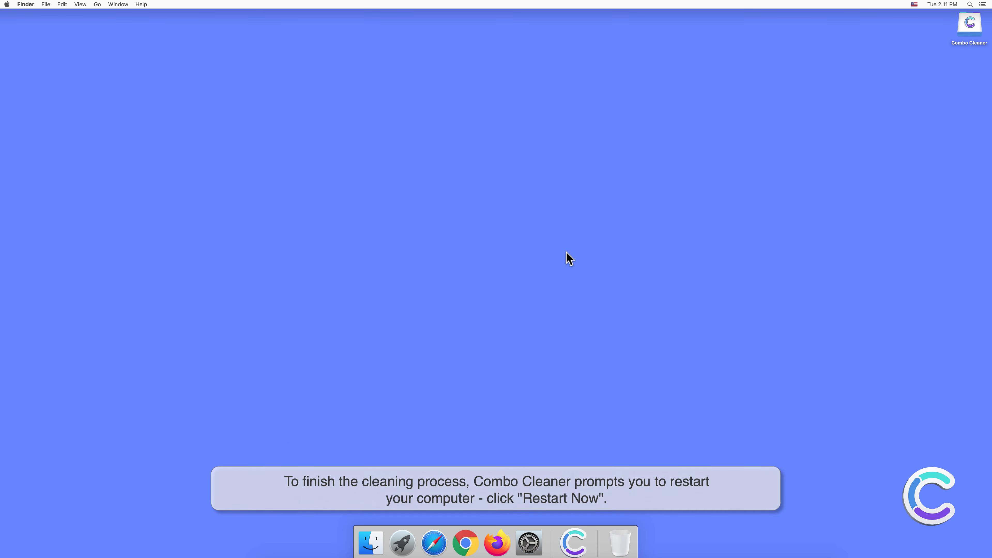